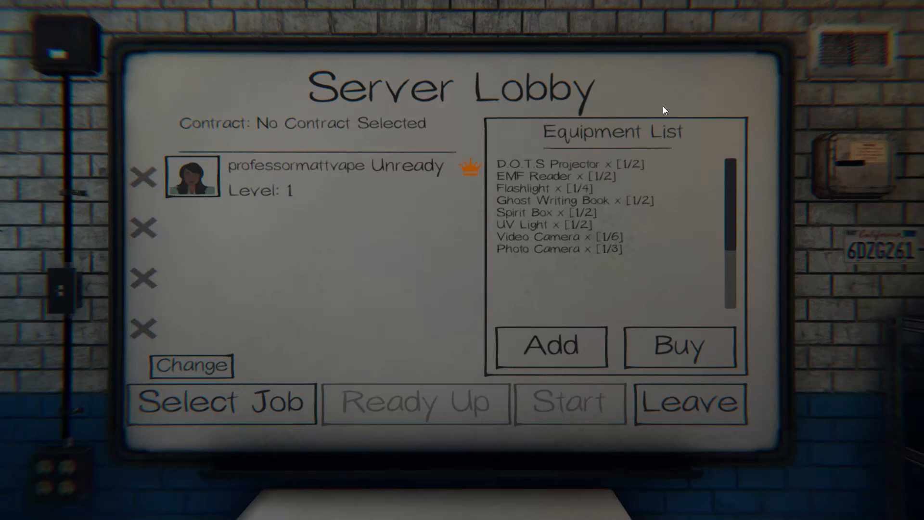
{"action": "mouse_move", "coordinate": [664, 111]}
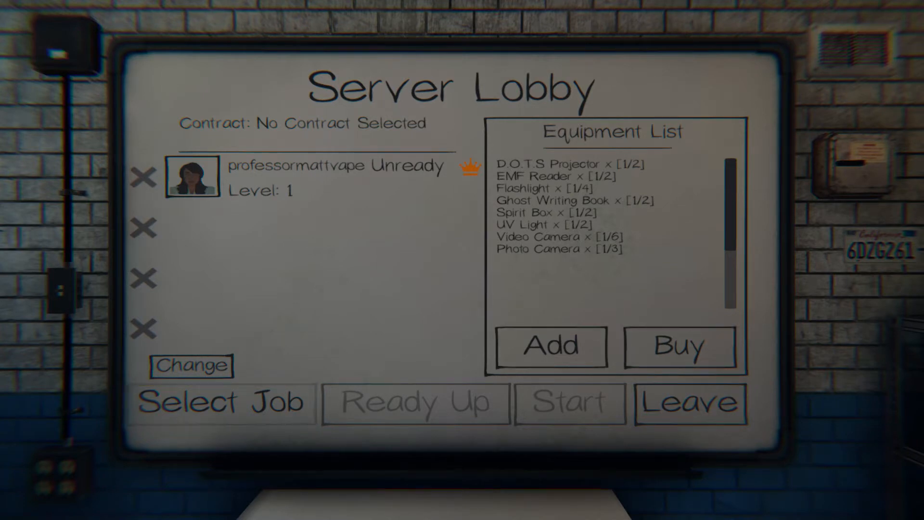
- Choose the Tanglewood Street House contract on Amateur difficulty
{"action": "left_click", "coordinate": [225, 403]}
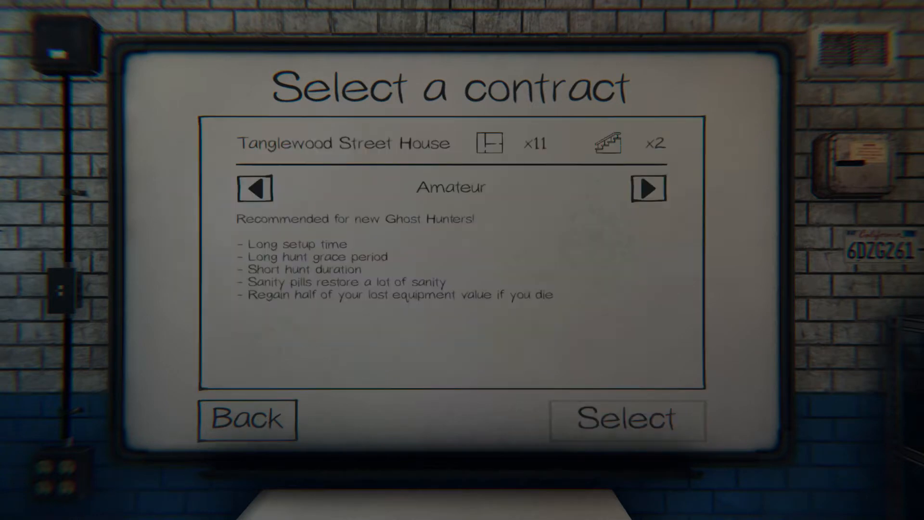
{"action": "left_click", "coordinate": [647, 189]}
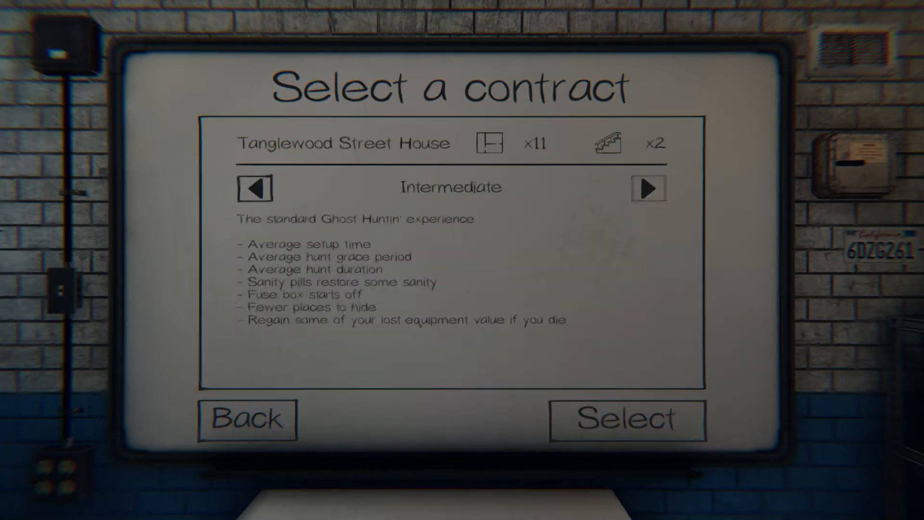
{"action": "left_click", "coordinate": [626, 420]}
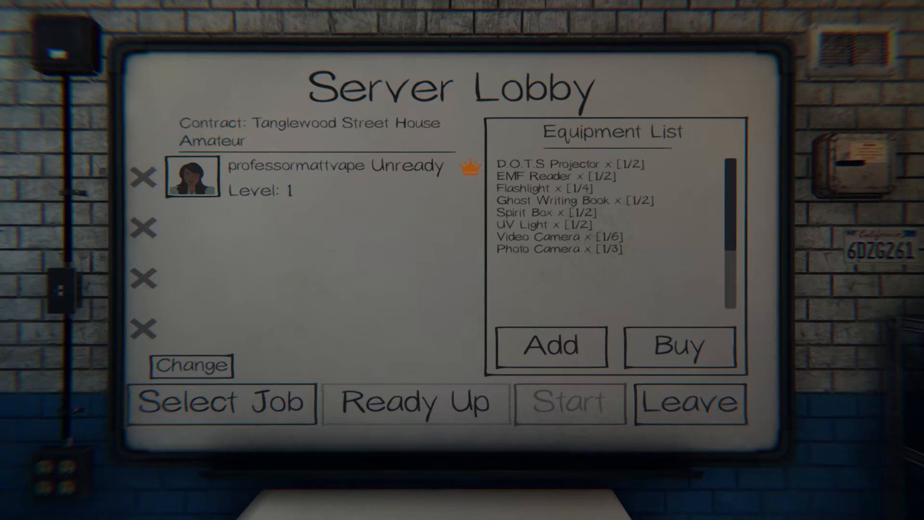
- Toggle the player's ready status several times, ending ready to start the contract
{"action": "left_click", "coordinate": [415, 404]}
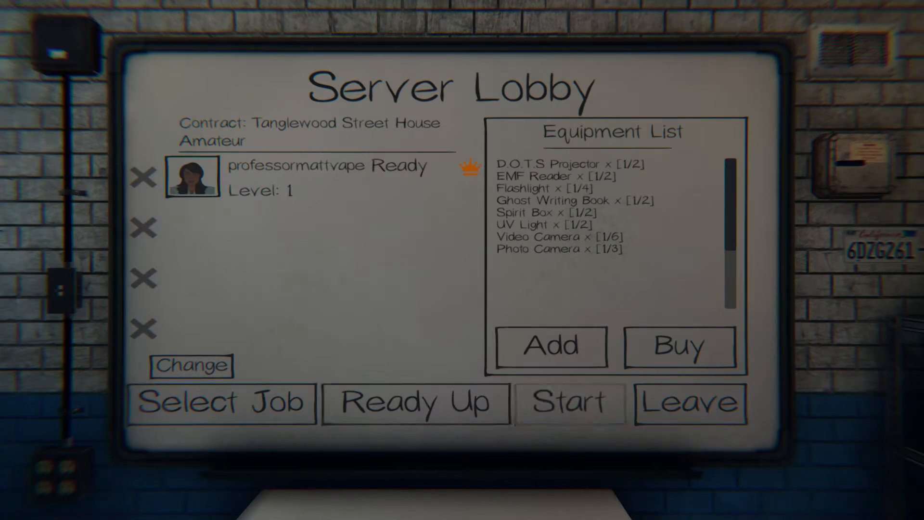
{"action": "left_click", "coordinate": [415, 403]}
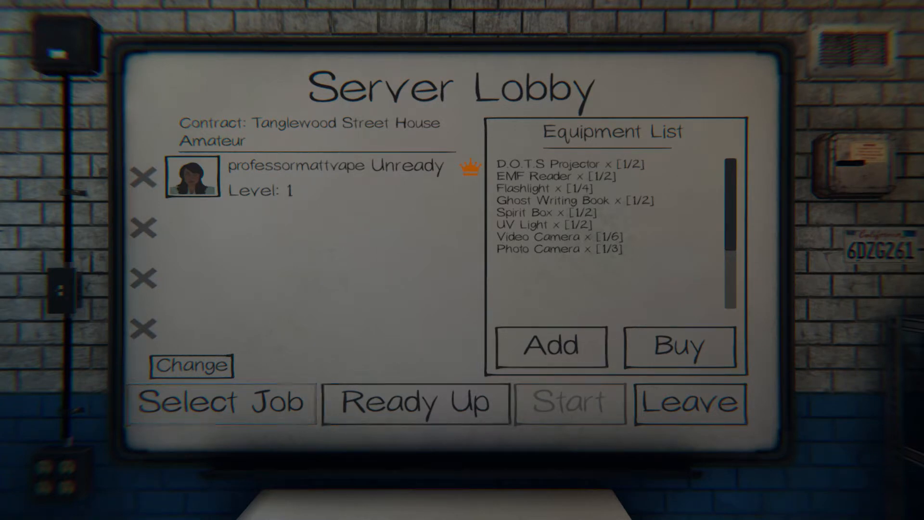
{"action": "left_click", "coordinate": [414, 404]}
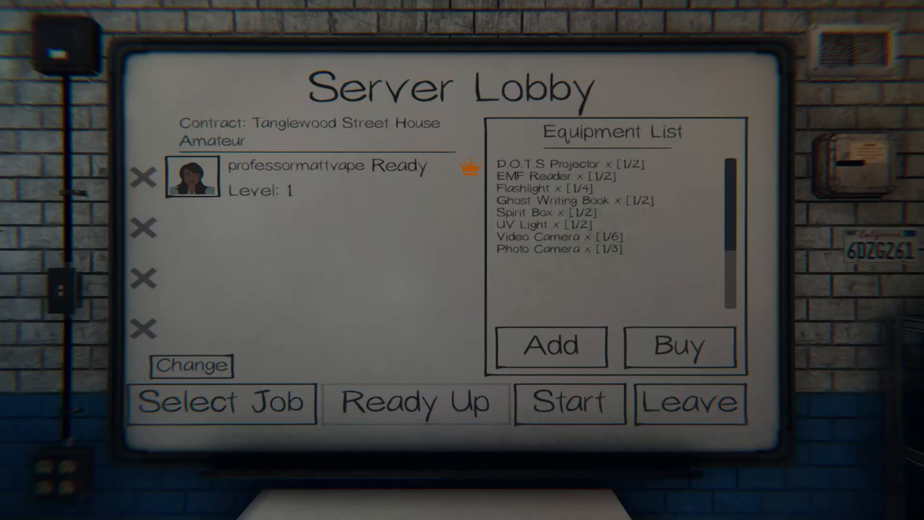
{"action": "left_click", "coordinate": [414, 404]}
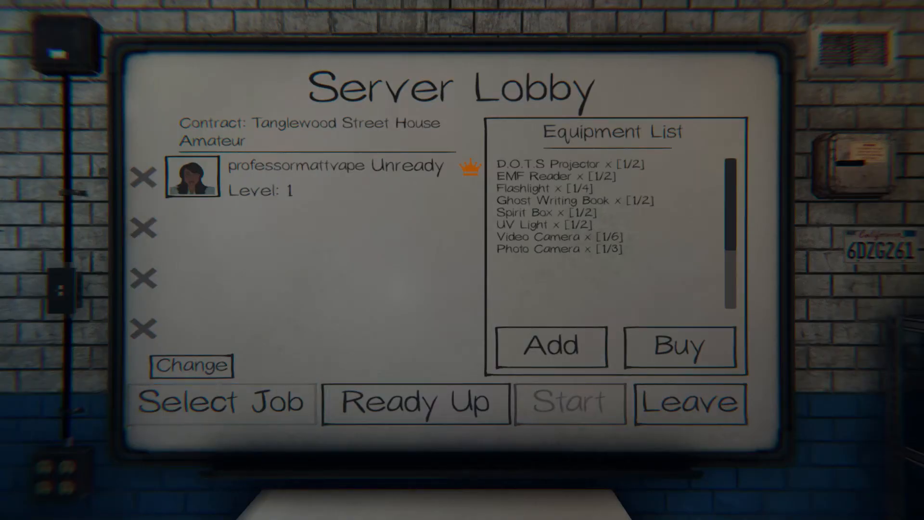
{"action": "left_click", "coordinate": [569, 403]}
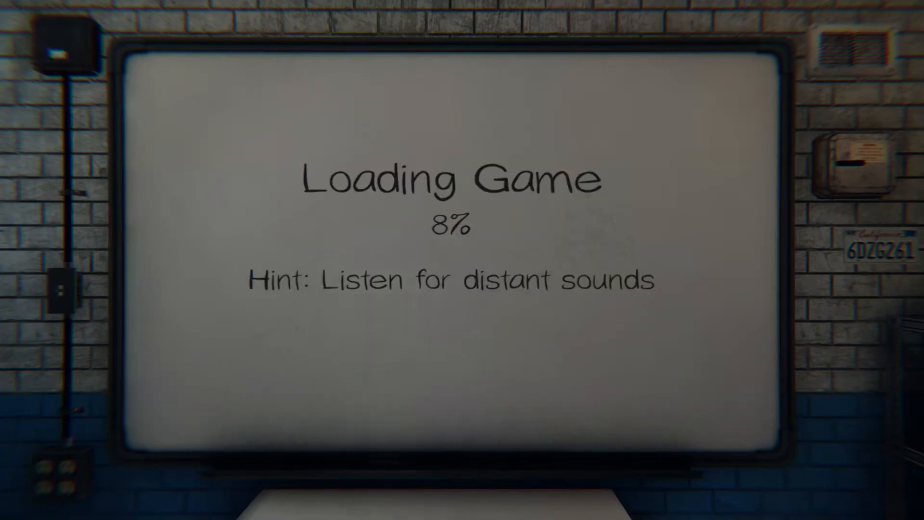
{"action": "mouse_move", "coordinate": [462, 260]}
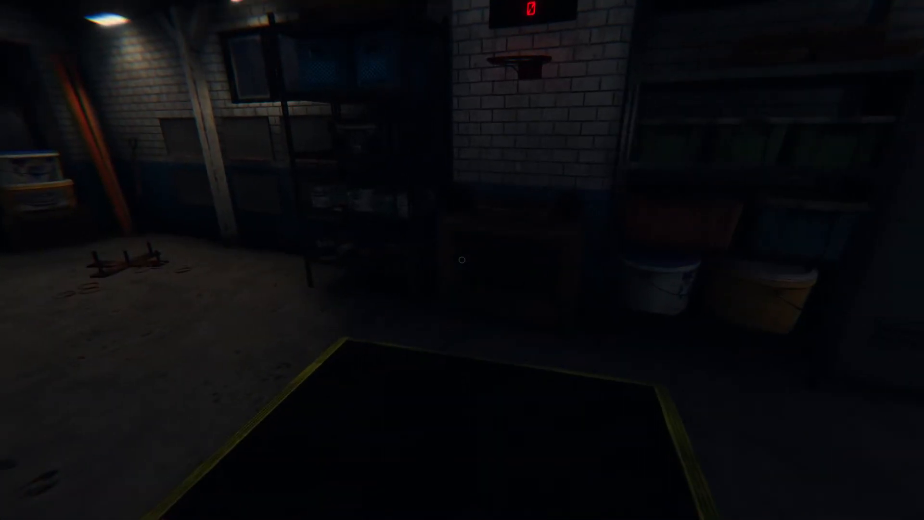
{"action": "mouse_move", "coordinate": [462, 260]}
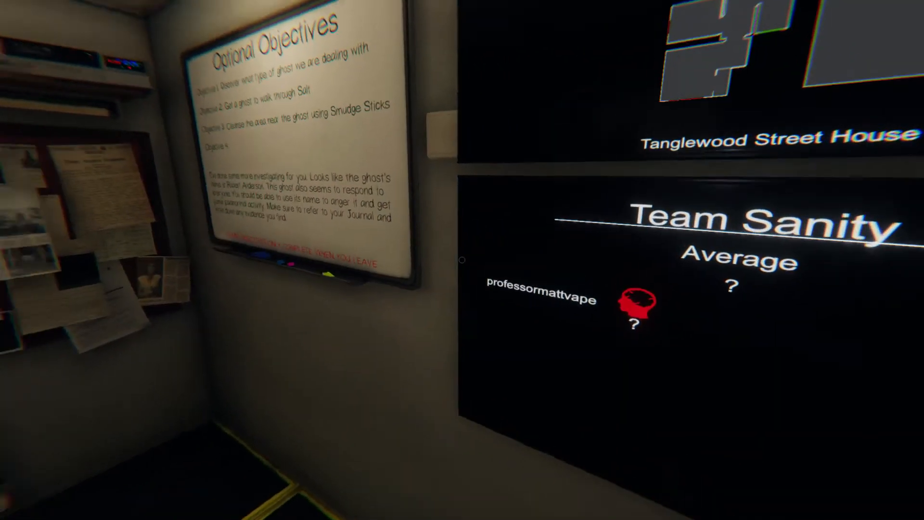
{"action": "mouse_move", "coordinate": [462, 259]}
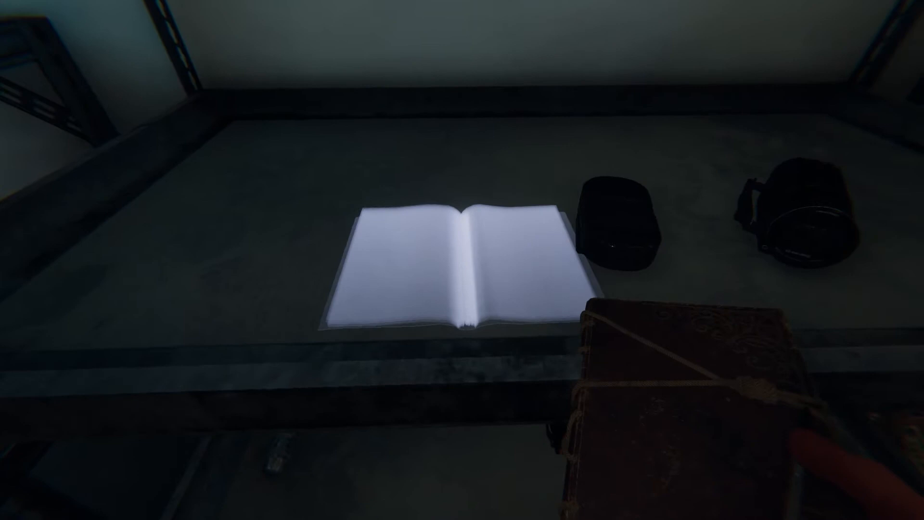
{"action": "mouse_move", "coordinate": [462, 260]}
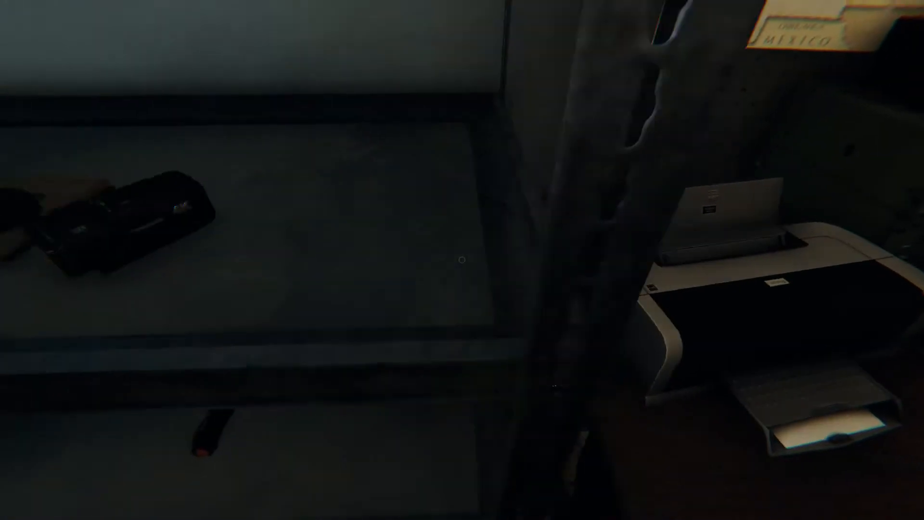
{"action": "mouse_move", "coordinate": [462, 259]}
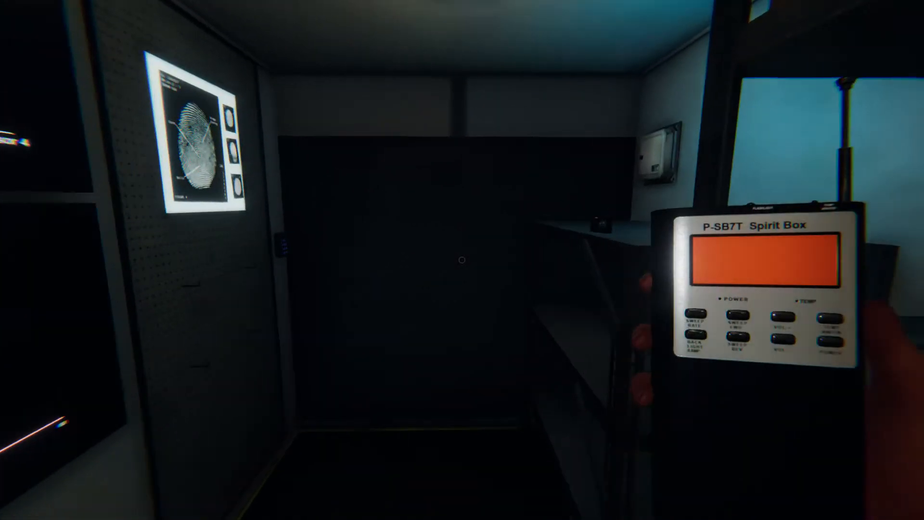
{"action": "mouse_move", "coordinate": [461, 260]}
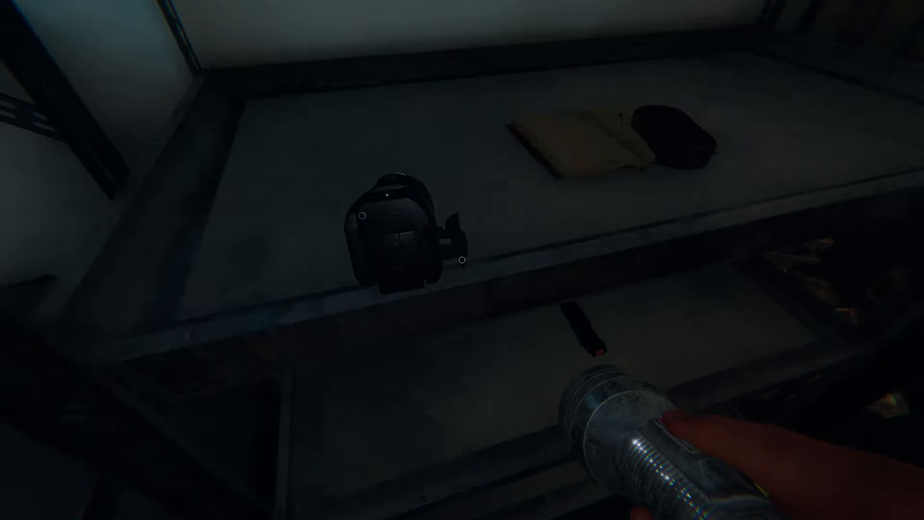
{"action": "mouse_move", "coordinate": [461, 259]}
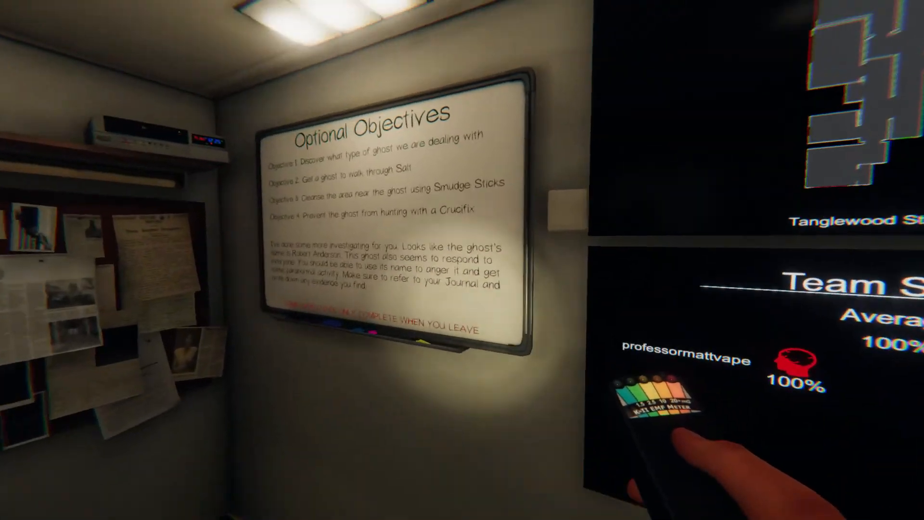
{"action": "mouse_move", "coordinate": [462, 259]}
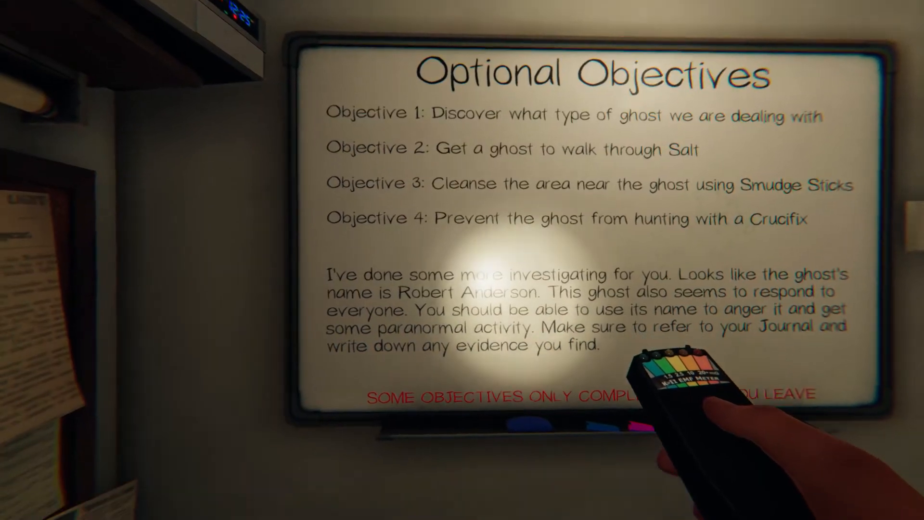
{"action": "mouse_move", "coordinate": [462, 260]}
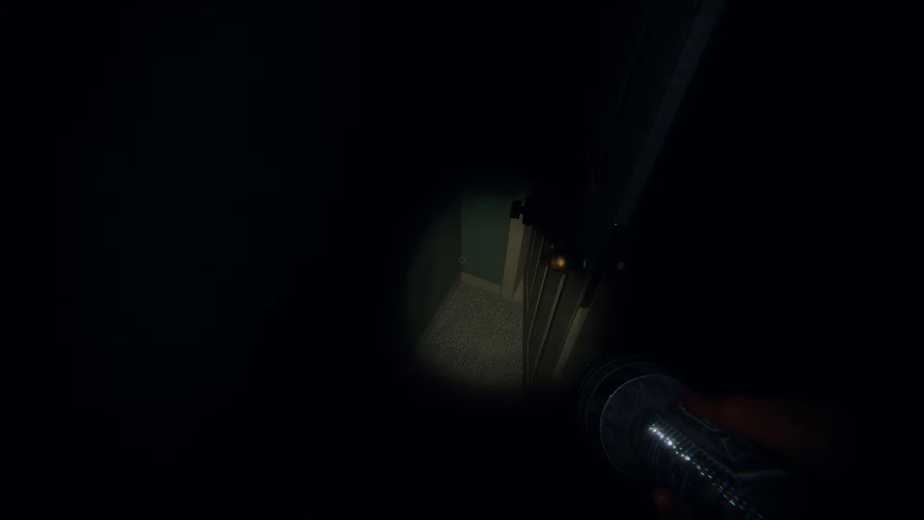
{"action": "mouse_move", "coordinate": [462, 260]}
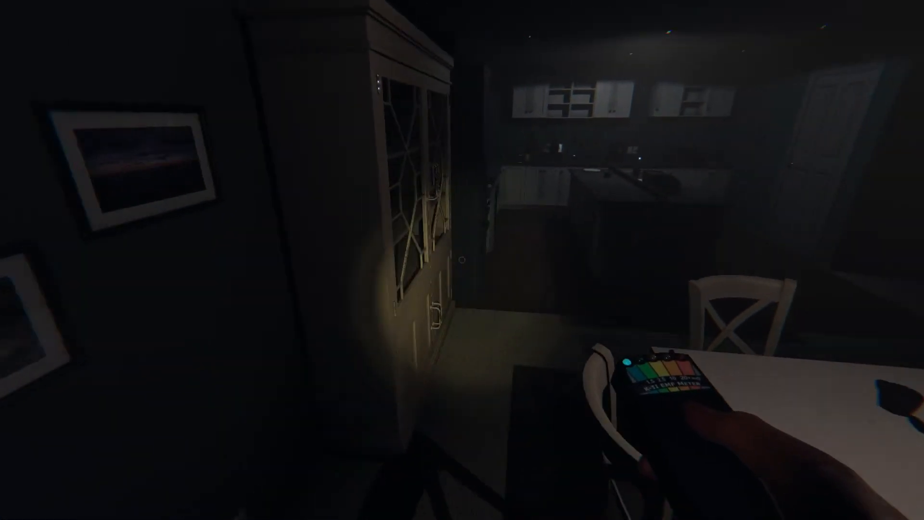
{"action": "mouse_move", "coordinate": [462, 259]}
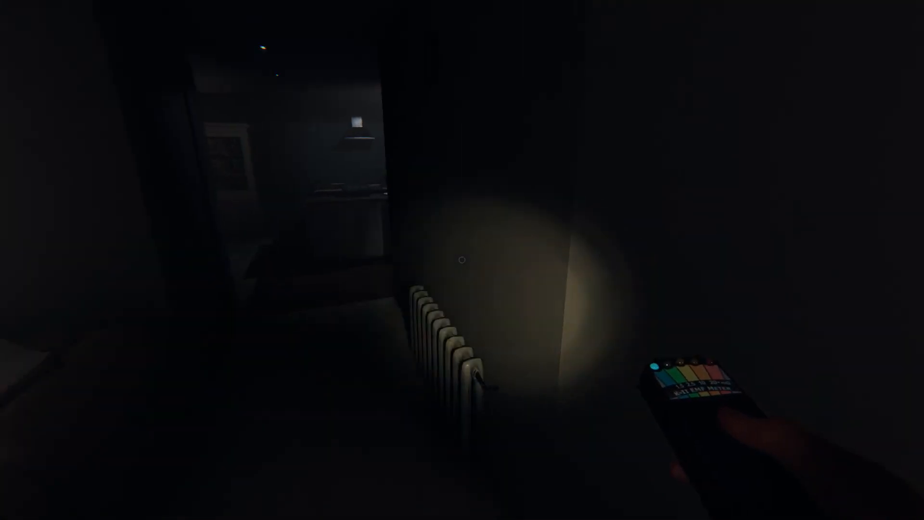
{"action": "mouse_move", "coordinate": [462, 259]}
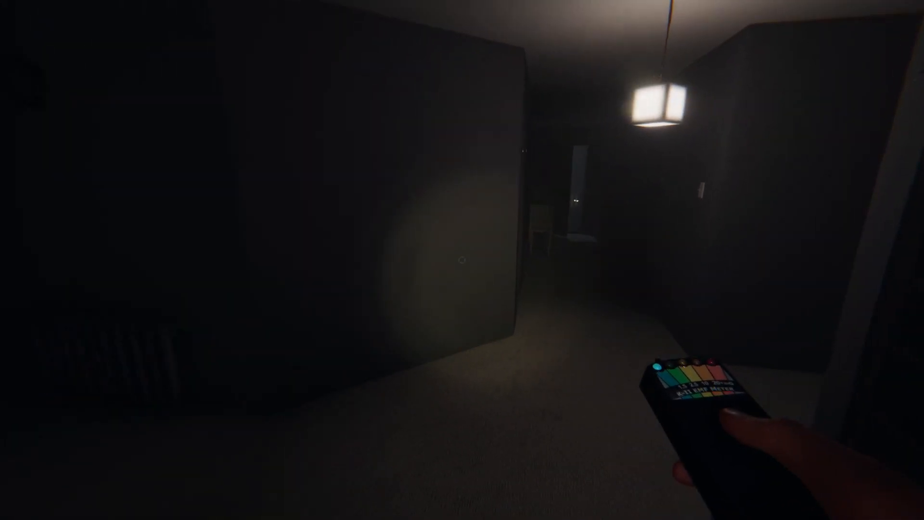
{"action": "mouse_move", "coordinate": [461, 260]}
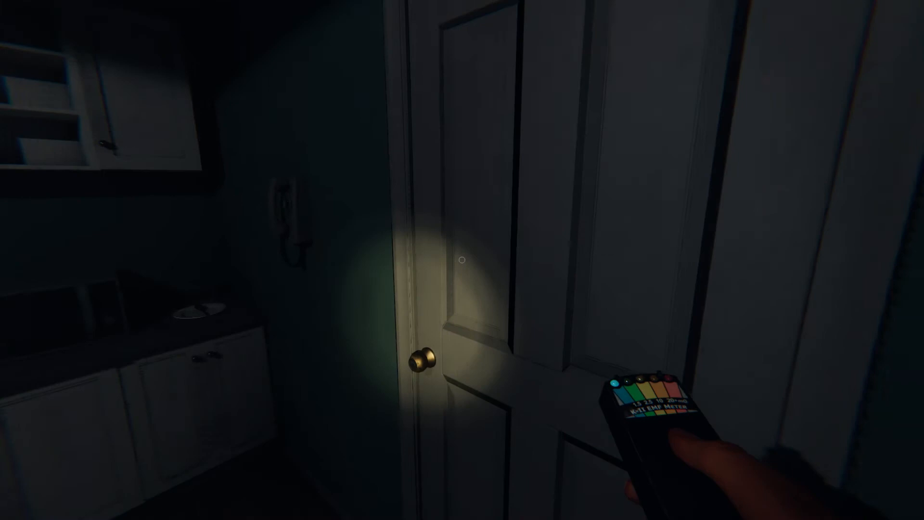
{"action": "mouse_move", "coordinate": [461, 260]}
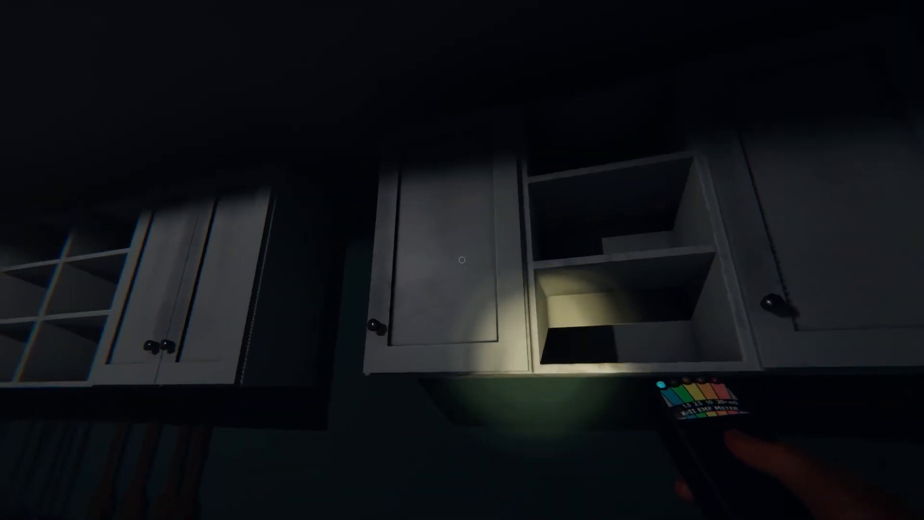
{"action": "mouse_move", "coordinate": [462, 260]}
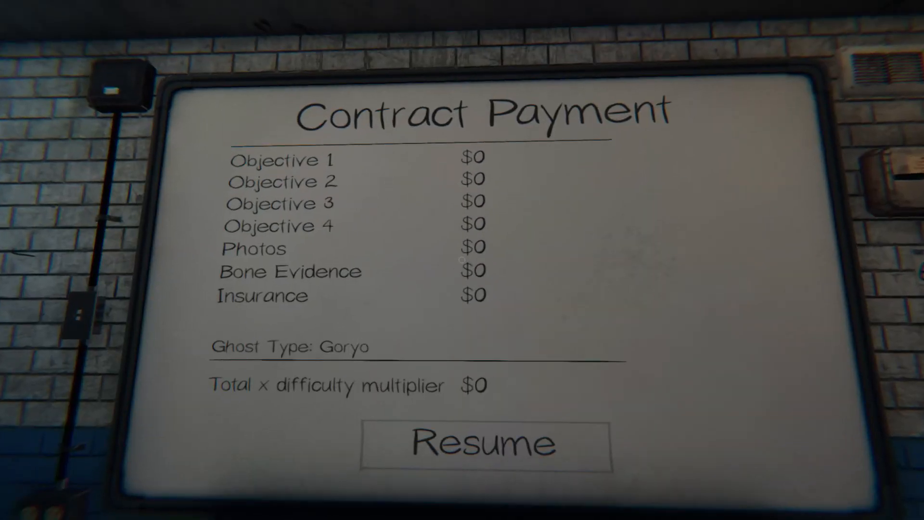
- Dismiss the $0 Contract Payment board and the zero-experience Contract Experience board
{"action": "left_click", "coordinate": [481, 443]}
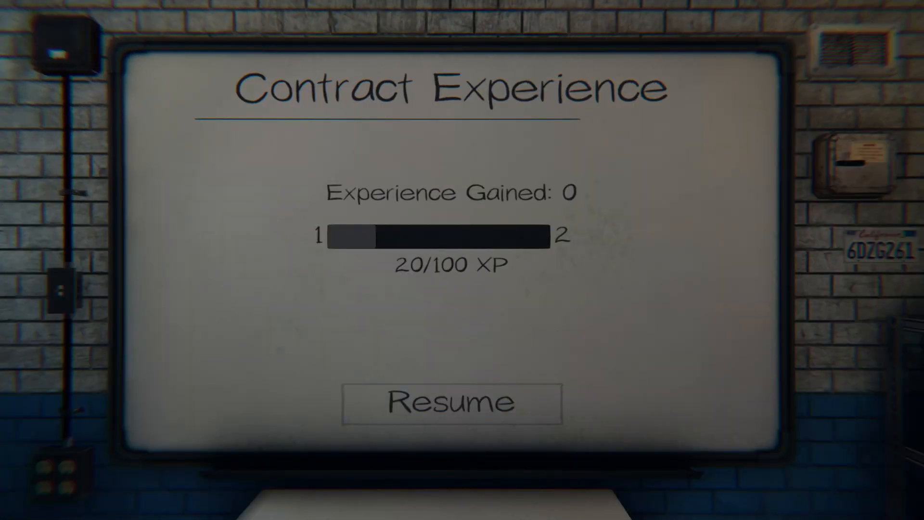
{"action": "left_click", "coordinate": [451, 403]}
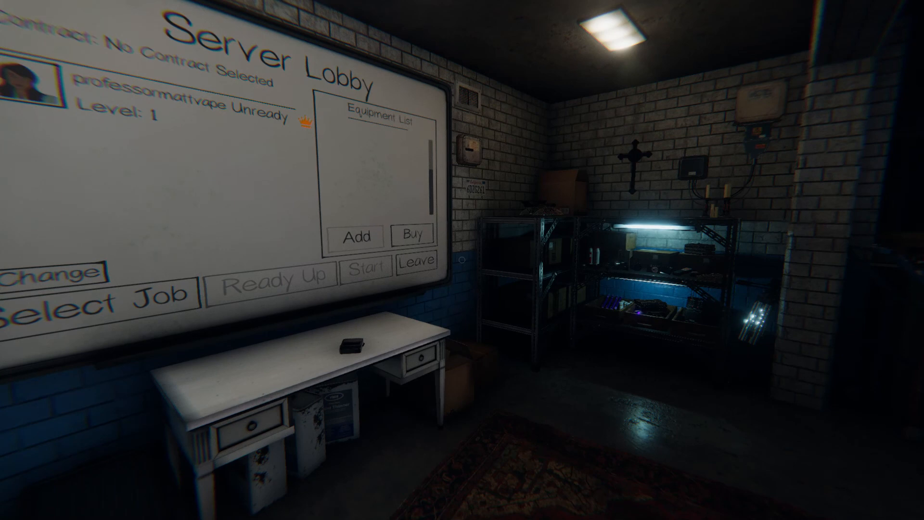
{"action": "mouse_move", "coordinate": [123, 510]}
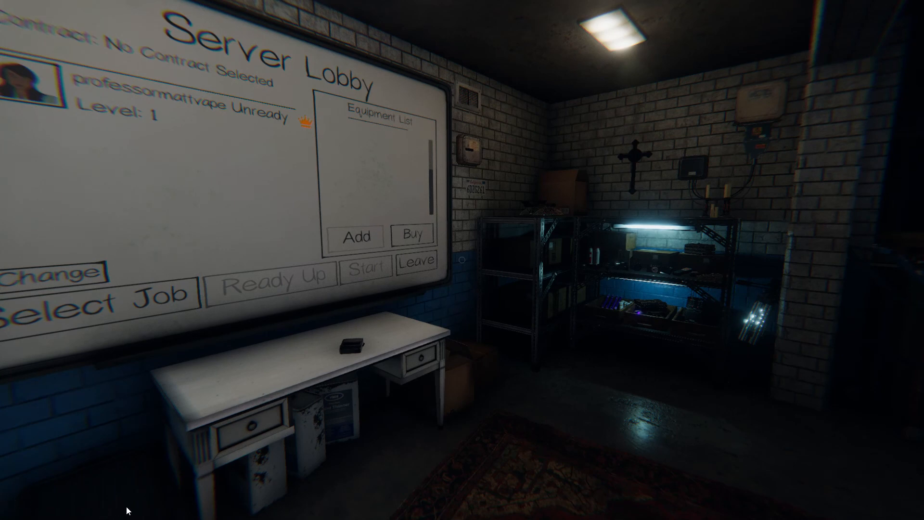